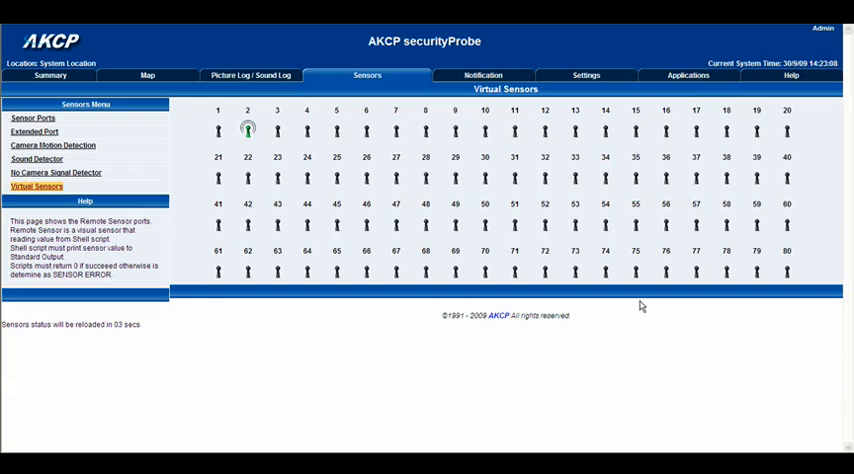
mouse_move(395, 272)
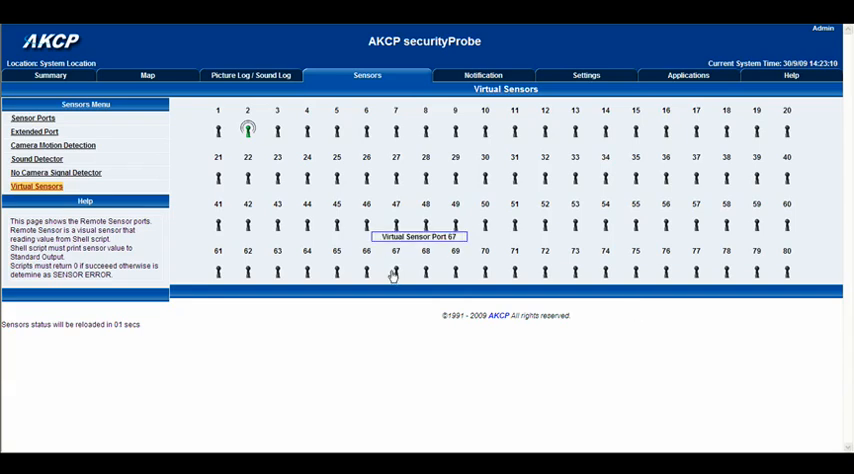
mouse_move(277, 131)
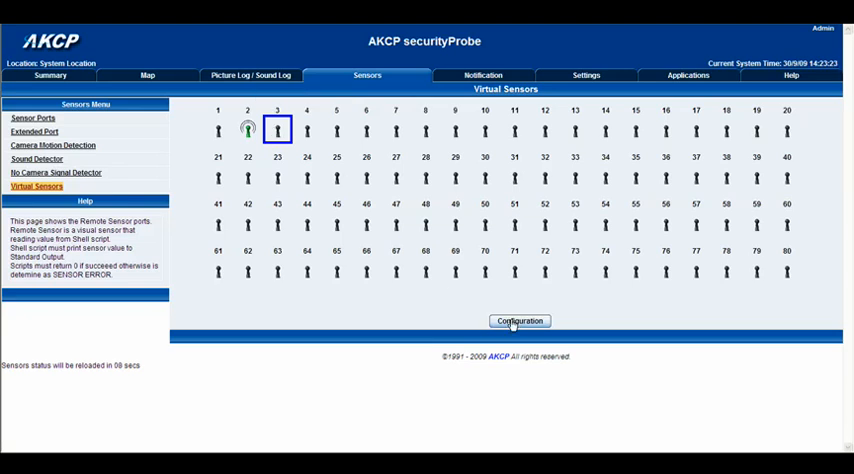
Switch port 3's source to SNMP GET and advance to its settings form
left_click(518, 321)
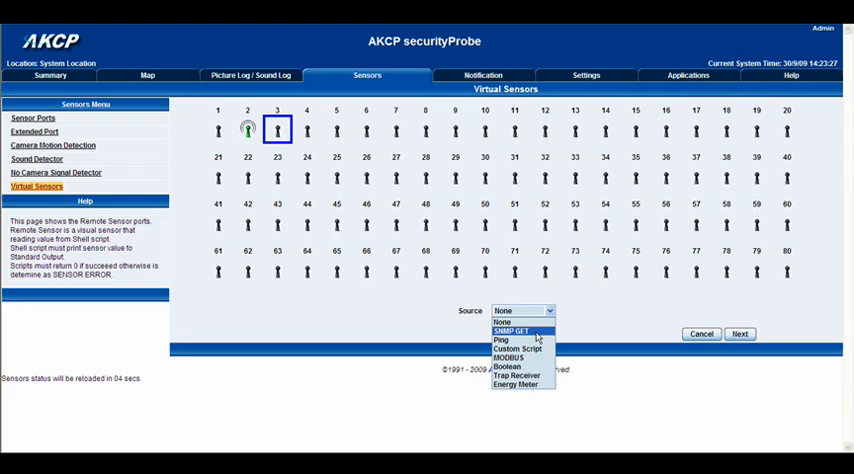
left_click(521, 331)
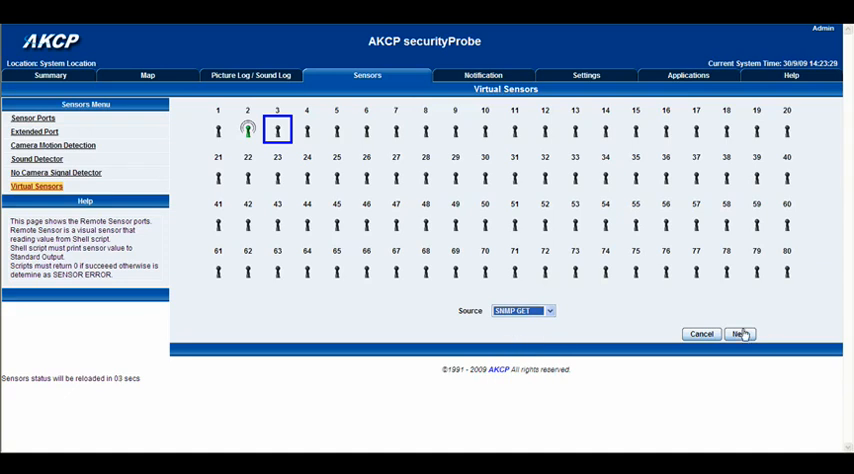
left_click(740, 333)
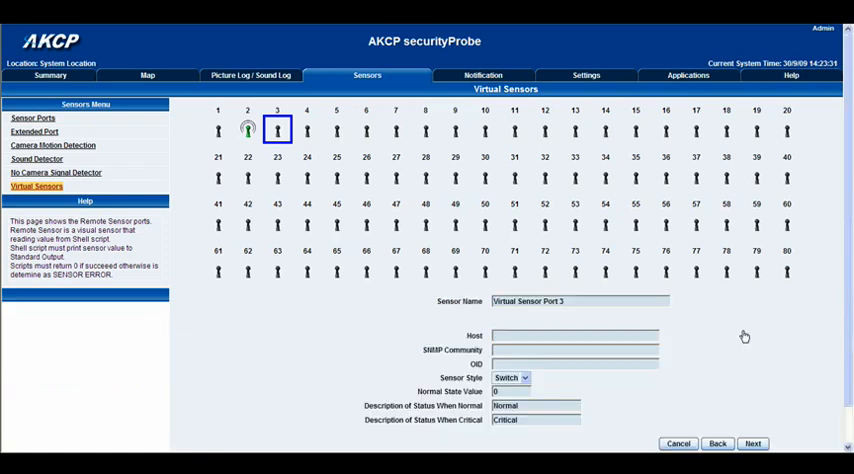
Replace the default sensor name with 'sensor on 10.1.5.11'
left_click(580, 301)
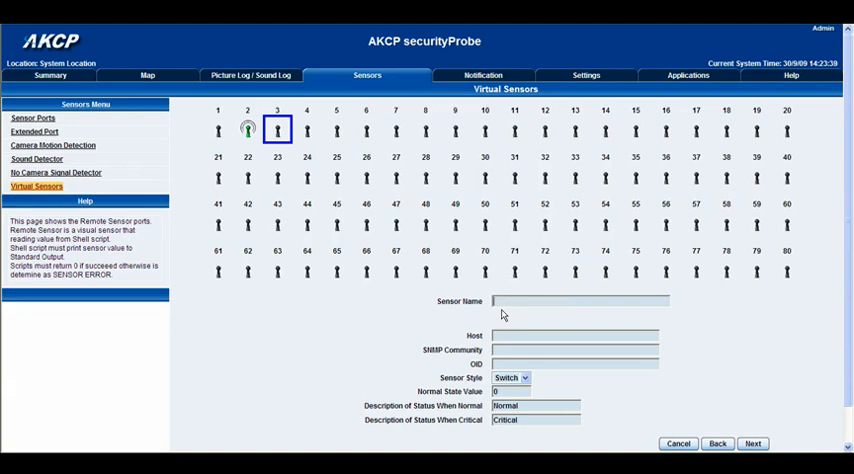
type("sensor o")
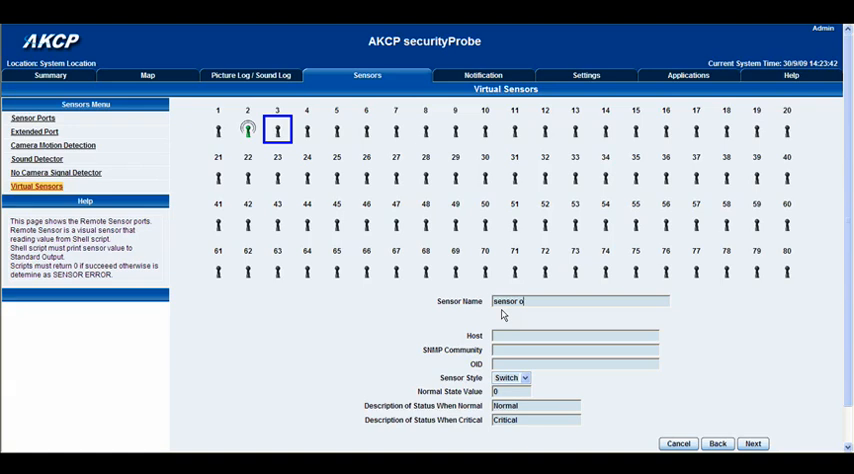
type("n")
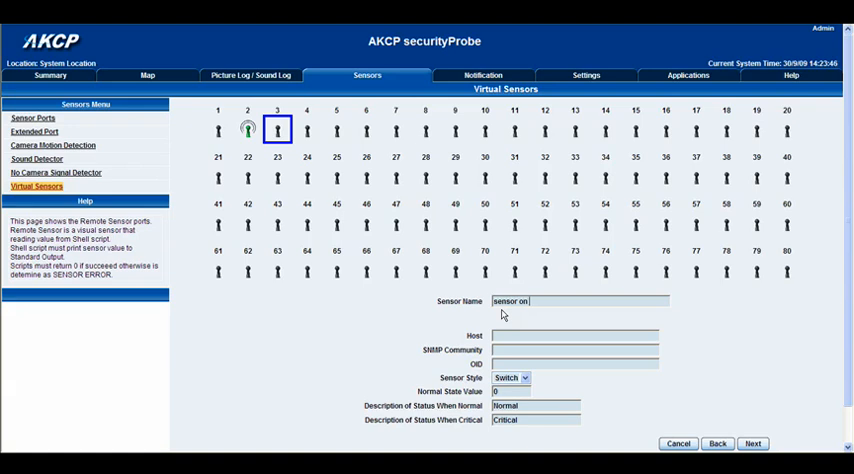
type("10.")
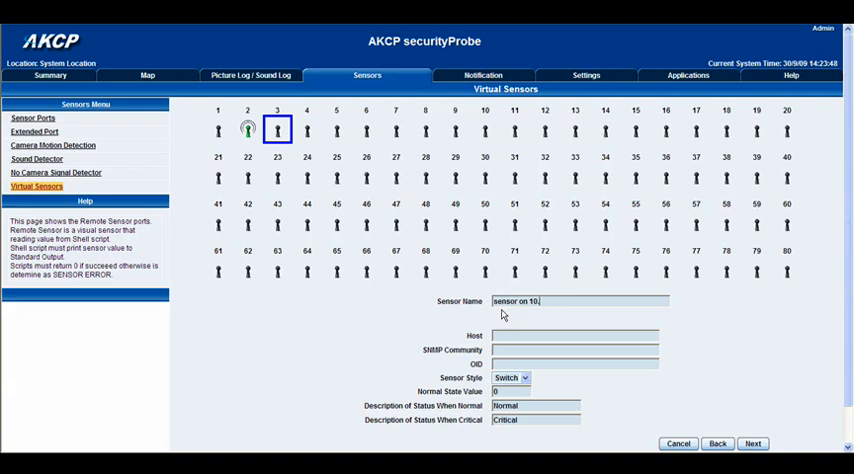
type("1.5.11")
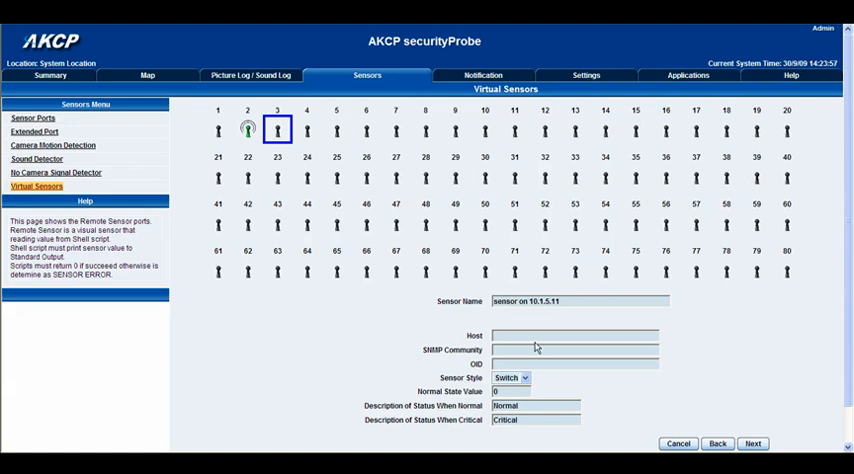
Enter host 10.1.5.11, community 'sensors' and OID 1.3.6.1.4.1.3854.1.2.2.1.16.1.3.X
type("10.1.5")
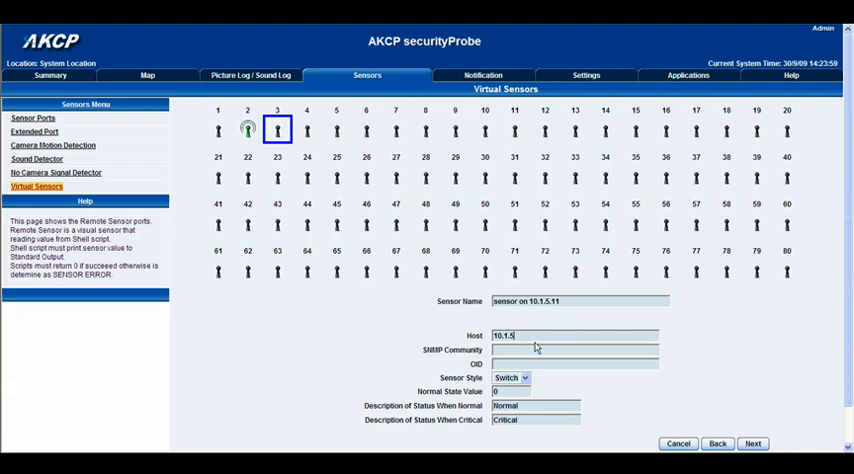
type(".11")
left_click(575, 349)
type("nicki")
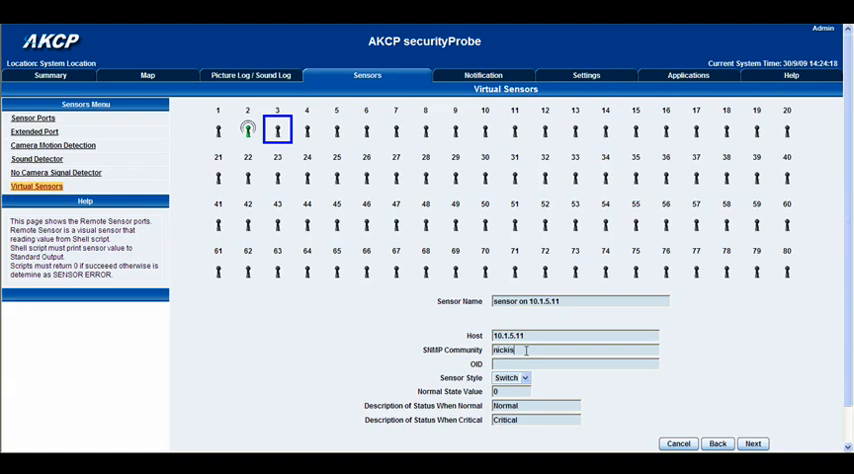
type("sensors")
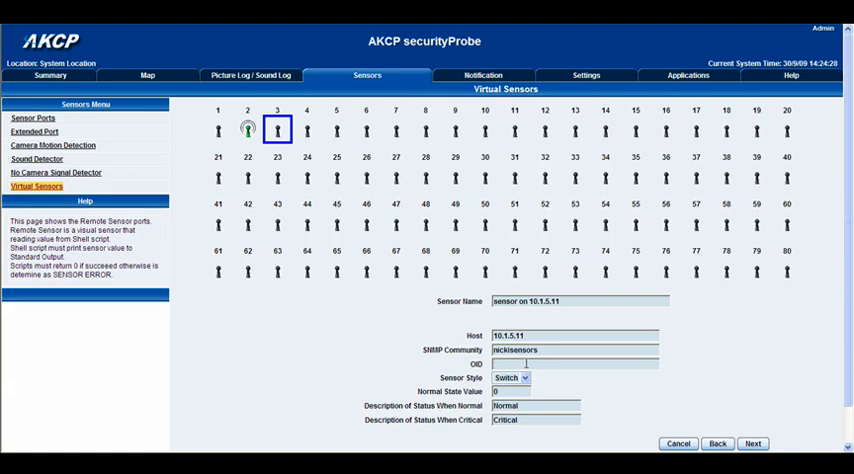
type("1.3.6.1.4.1.3854.1.2.2.1.16.1.3.X")
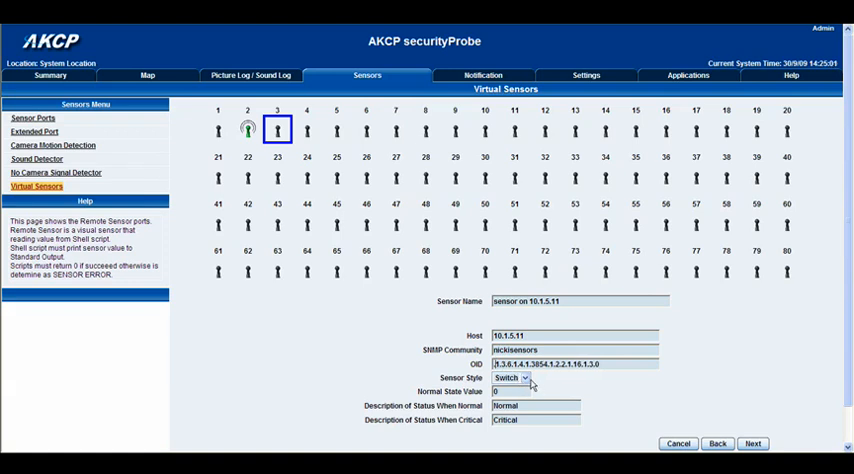
Set Sensor Style to Analog with unit text 'degrees°C', then continue to the thresholds page
left_click(510, 378)
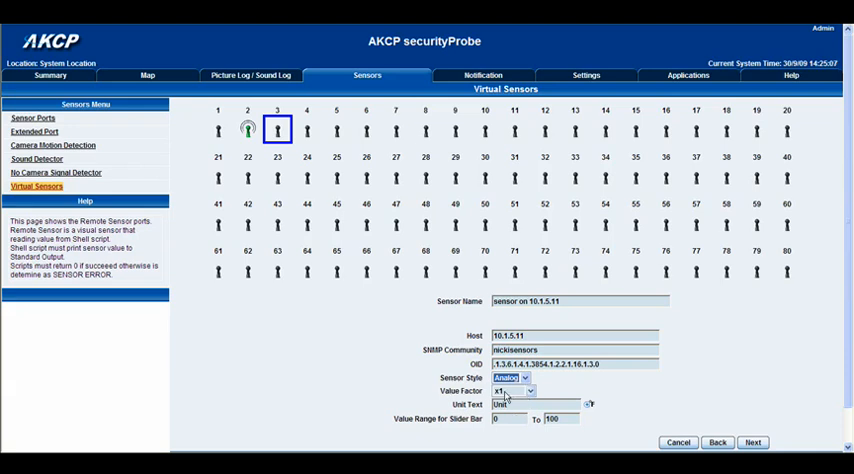
left_click(535, 404)
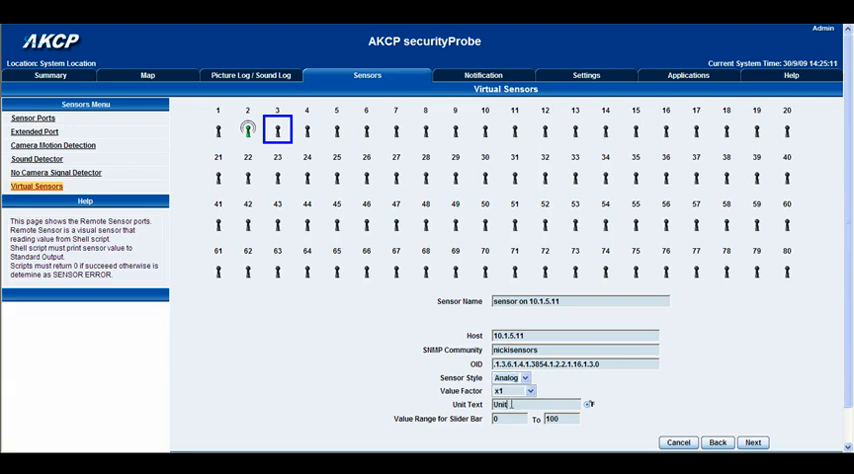
type("del")
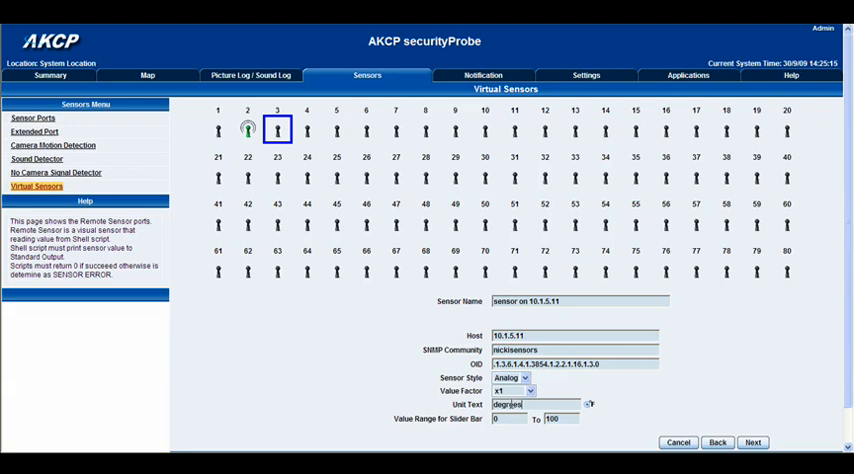
left_click(589, 404)
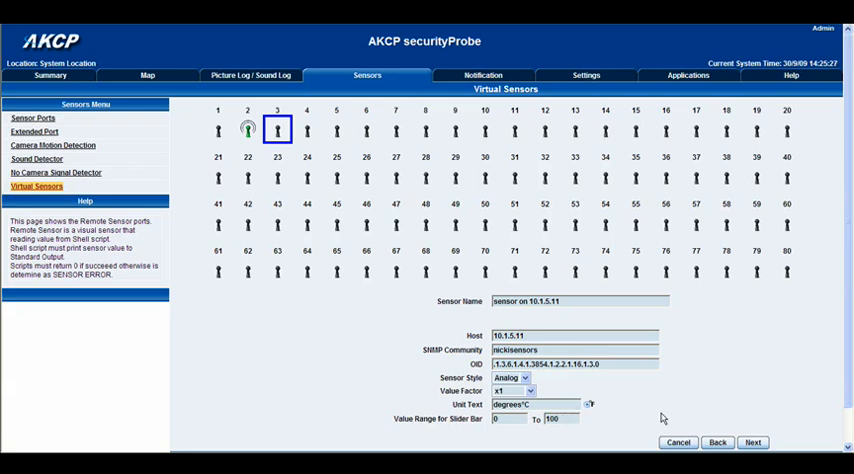
left_click(752, 442)
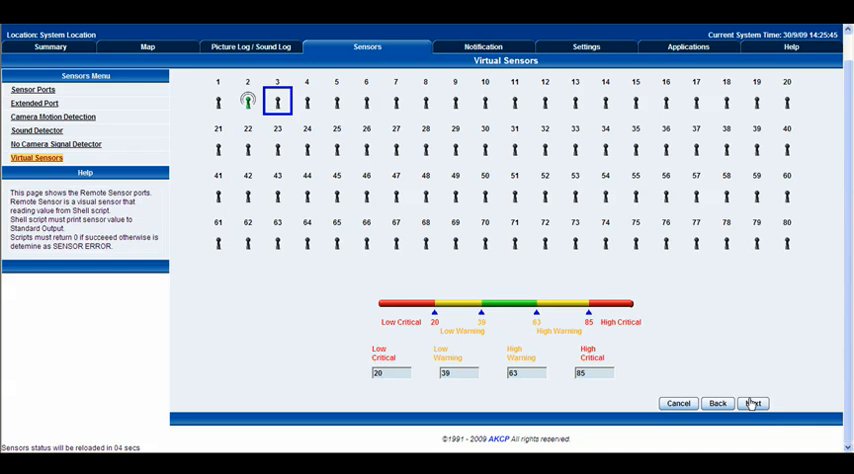
Keep 5 s polling, 10 s timeout and 3 retries, and finish the sensor setup
left_click(752, 403)
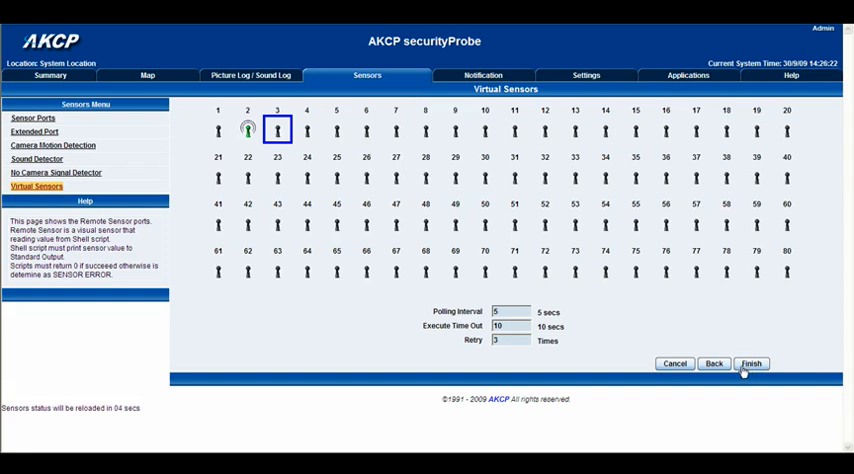
mouse_move(705, 338)
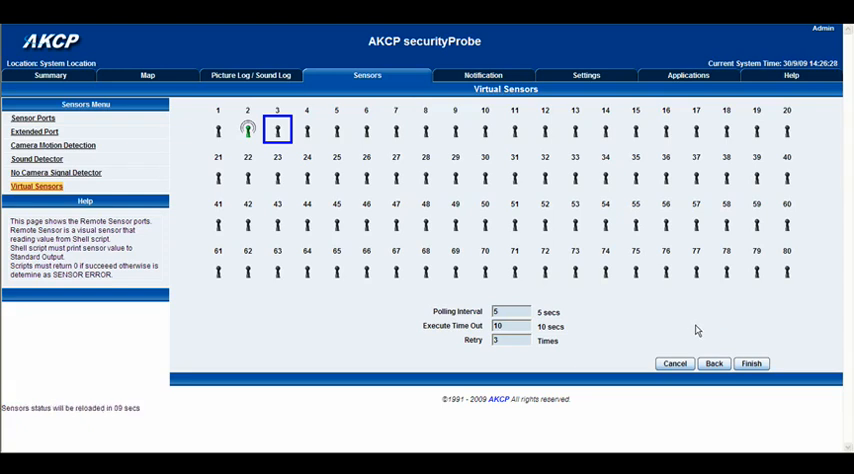
mouse_move(657, 305)
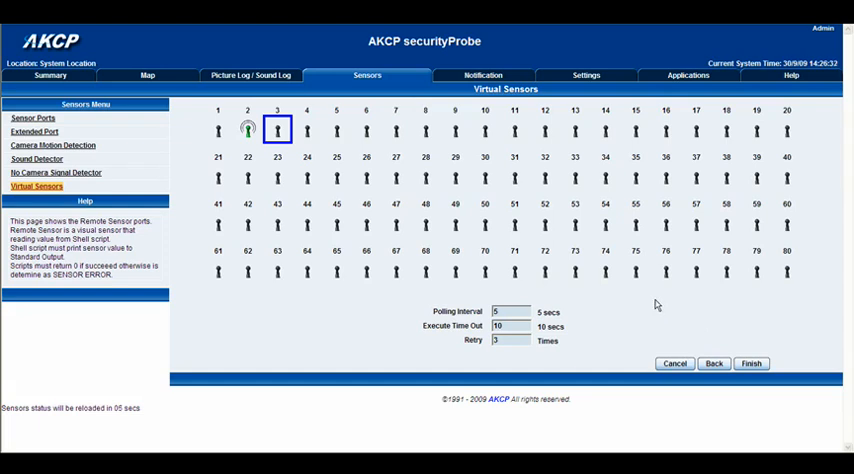
left_click(277, 130)
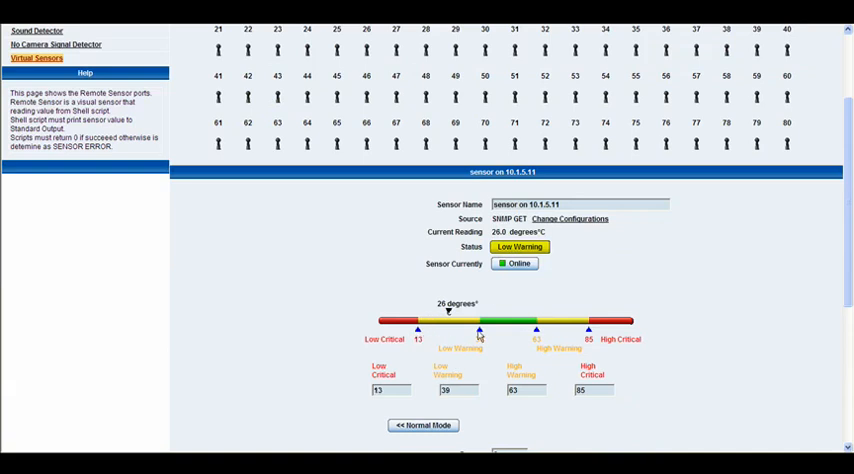
Lower the low warning threshold from 39 to 19, leaving low critical at 13
left_click_drag(478, 330, 432, 330)
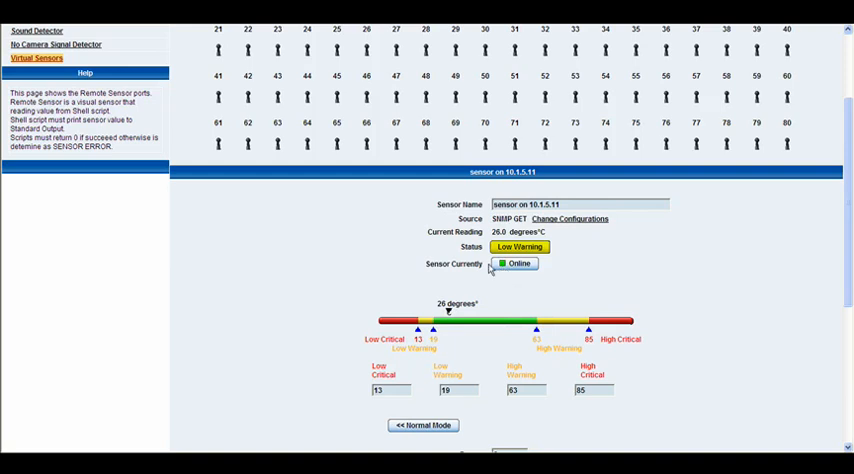
scroll("down", 3)
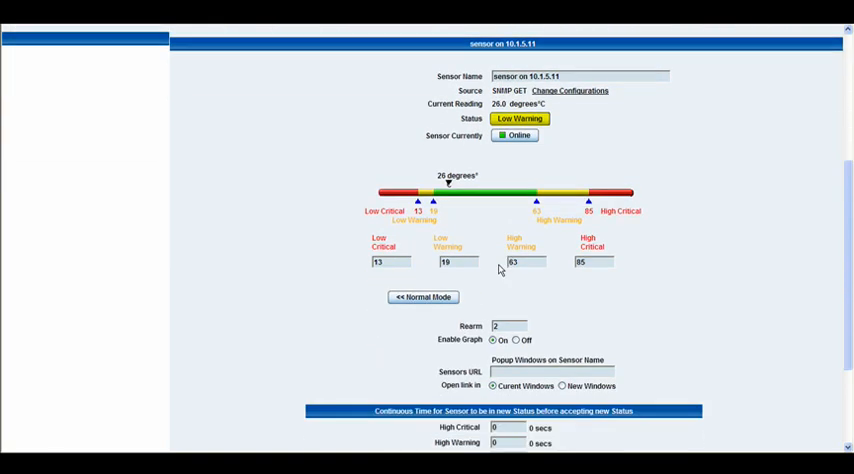
mouse_move(422, 297)
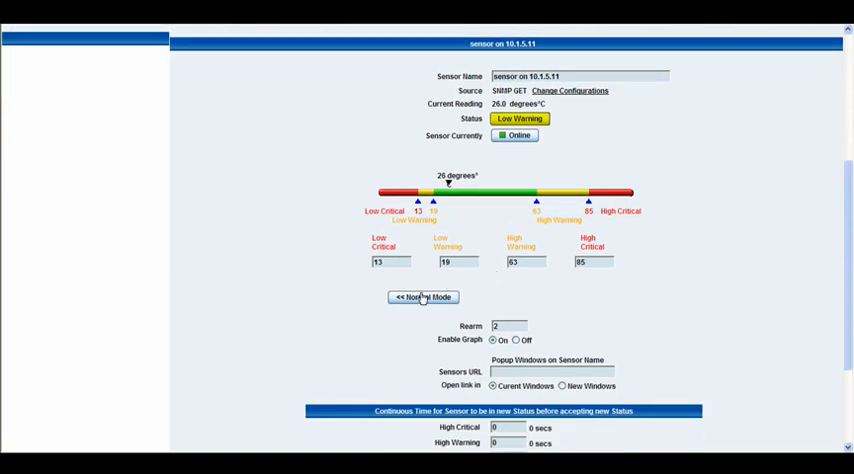
left_click(422, 297)
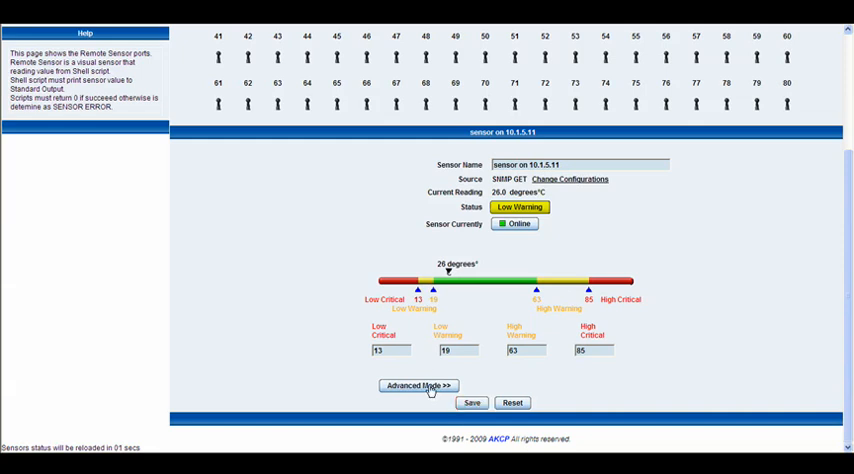
left_click(418, 386)
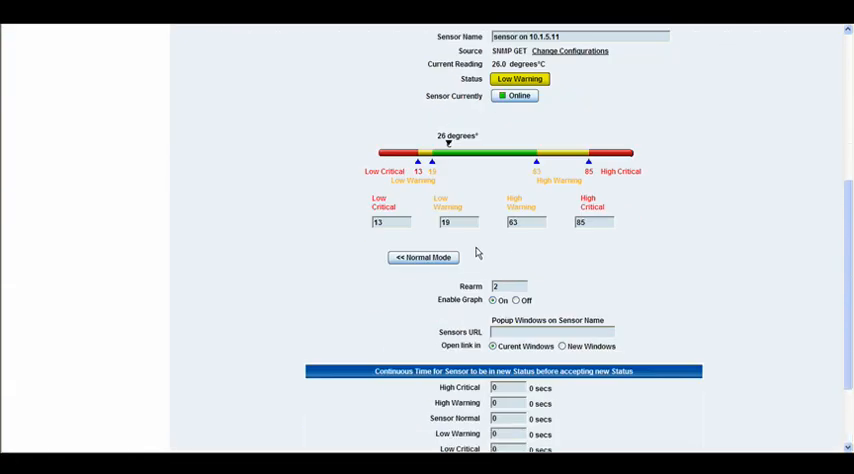
scroll("down", 3)
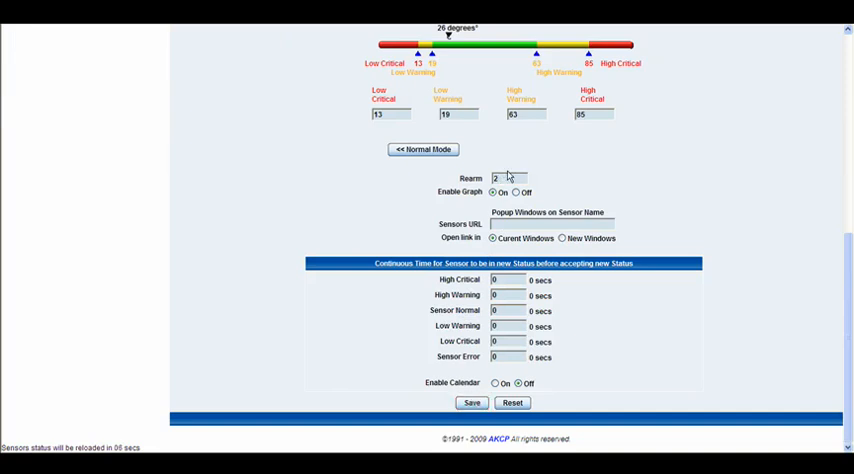
mouse_move(576, 178)
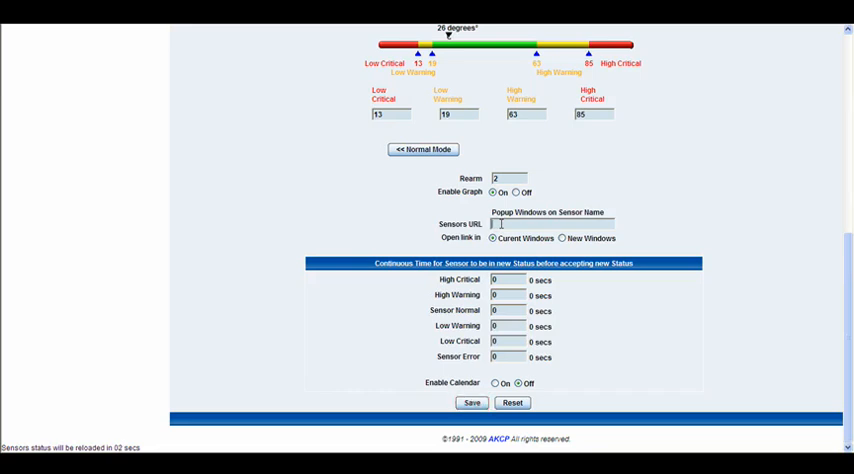
left_click(471, 403)
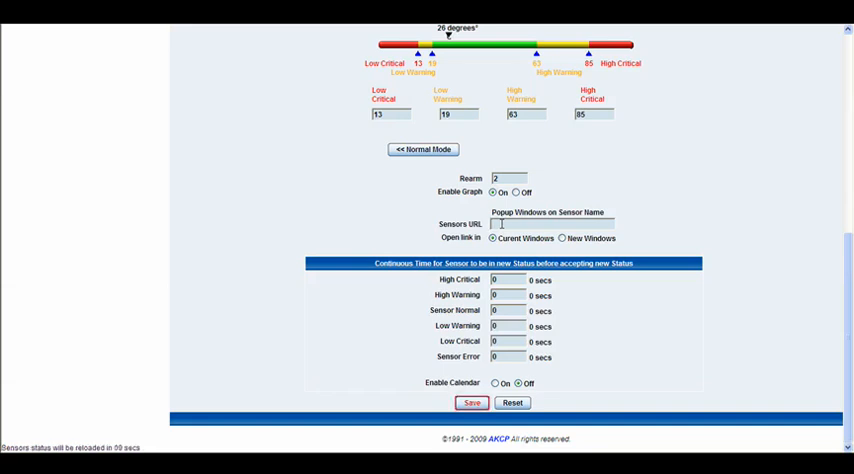
mouse_move(699, 151)
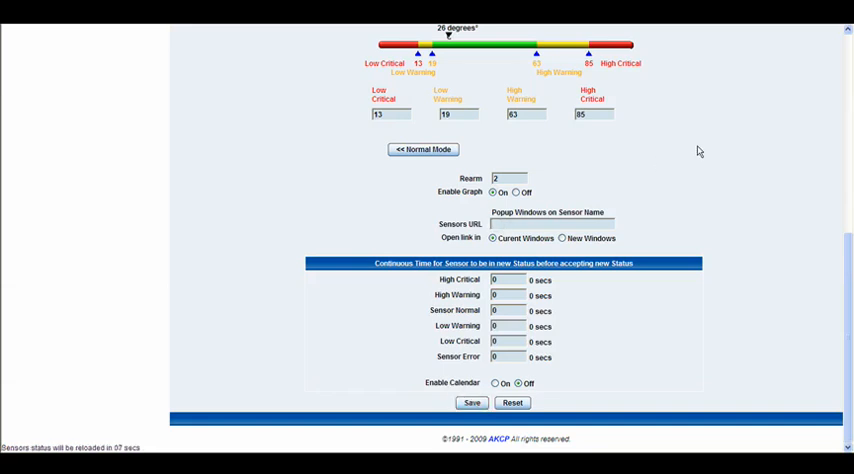
mouse_move(389, 283)
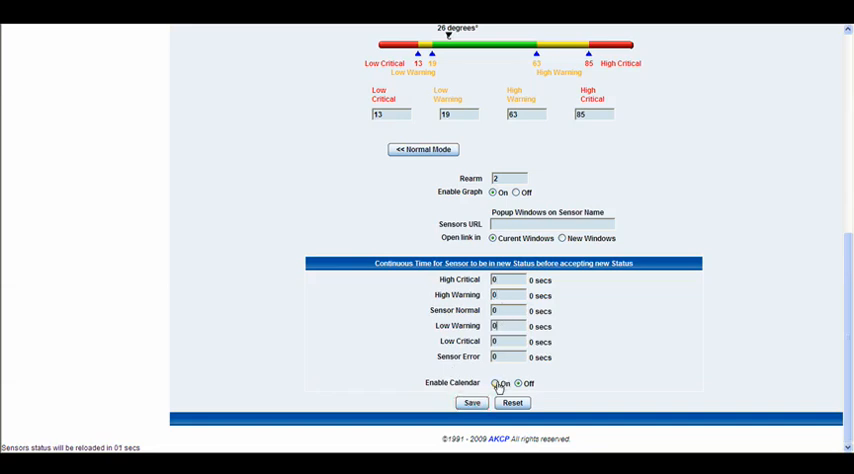
Set Enable Calendar to On to reveal the weekly hour grid
left_click(494, 383)
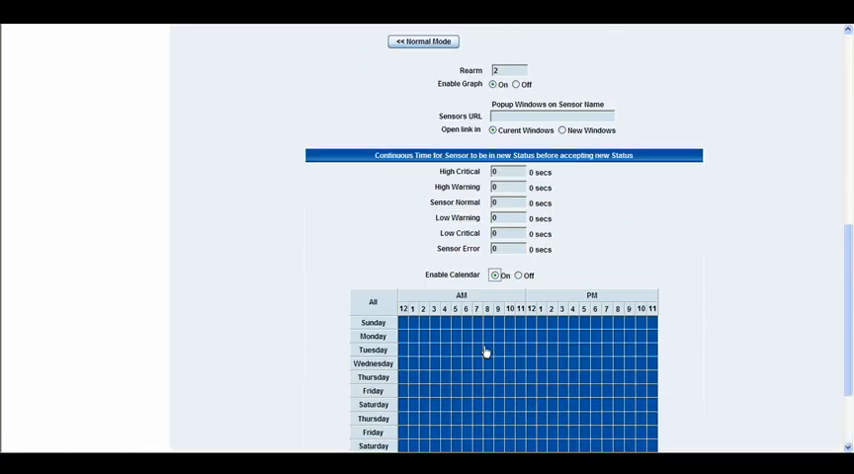
scroll("down", 3)
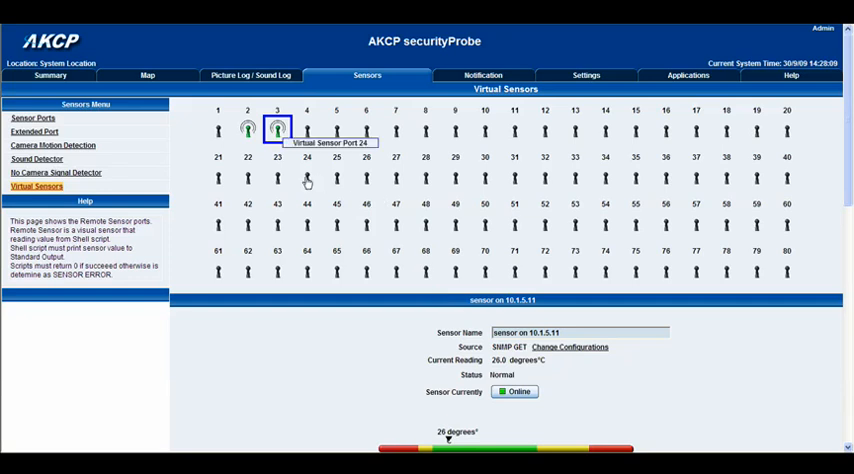
scroll("down", 3)
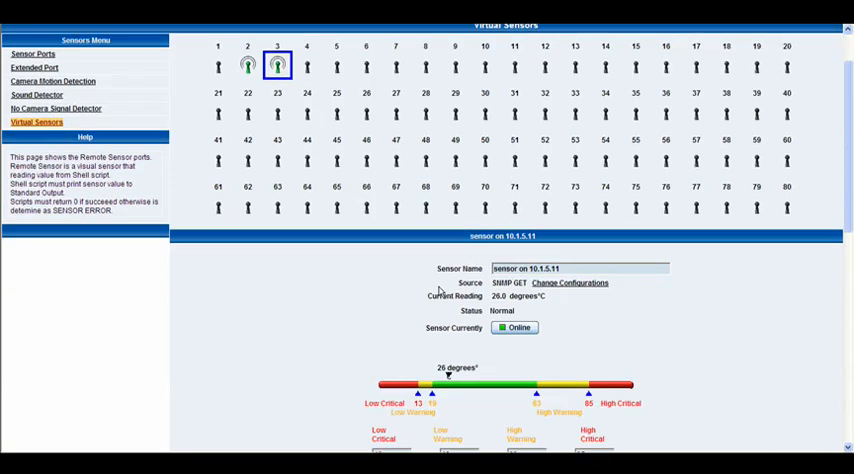
mouse_move(393, 287)
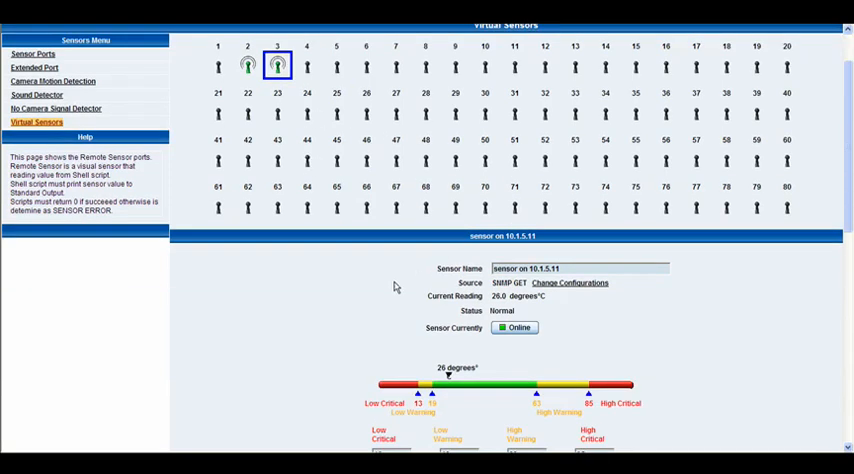